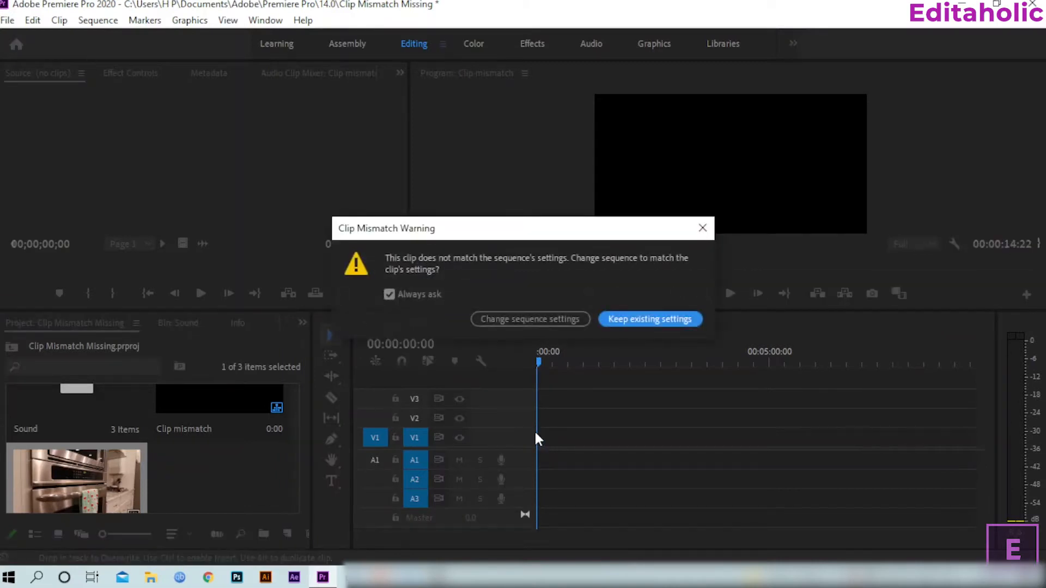
mouse_move(322, 420)
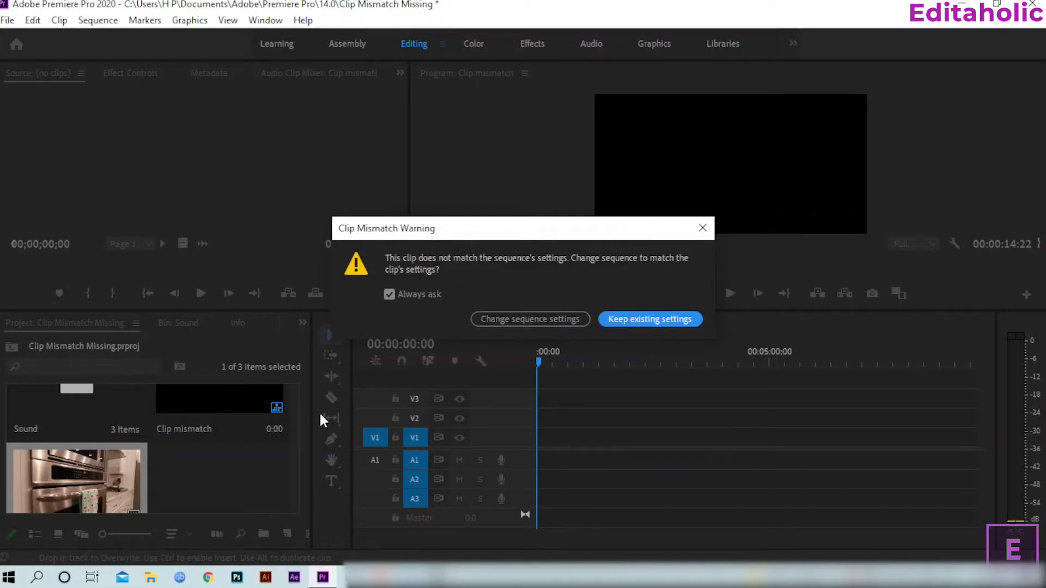
mouse_move(365, 417)
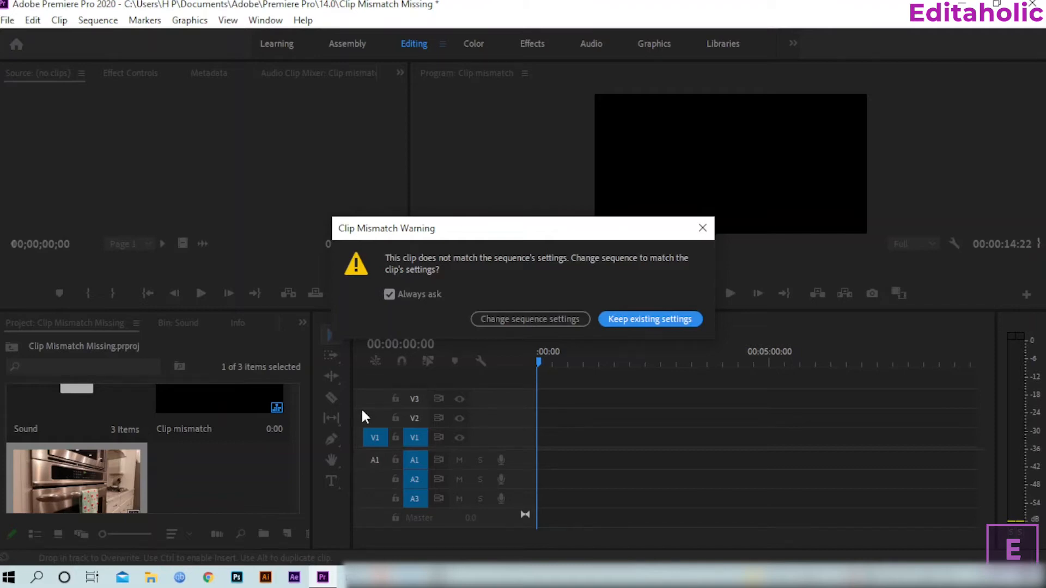
Keep the sequence's existing settings, then enable 'Show Clip Mismatch Warning dialog' in Timeline preferences
left_click(649, 318)
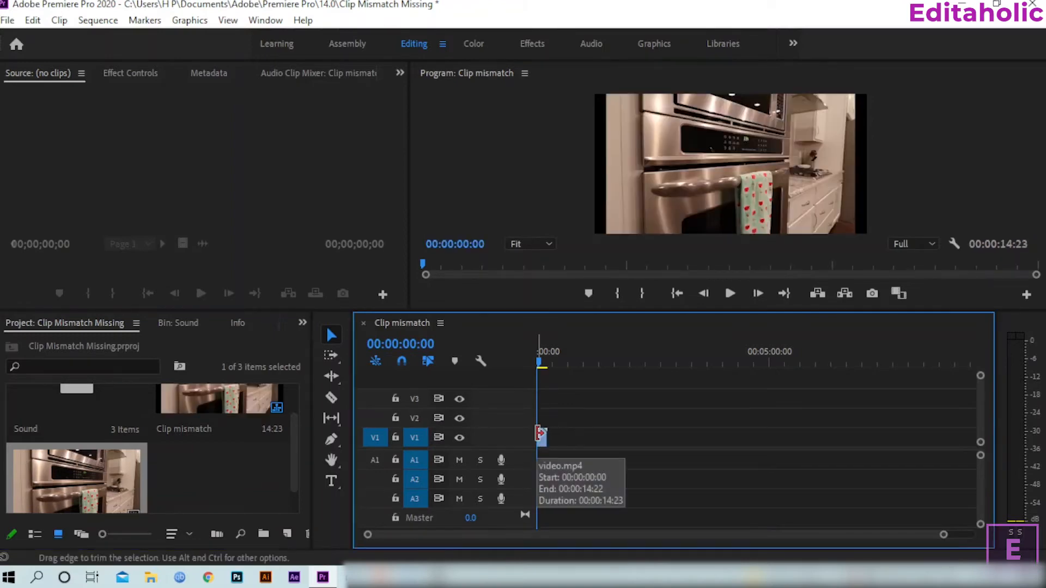
left_click(647, 397)
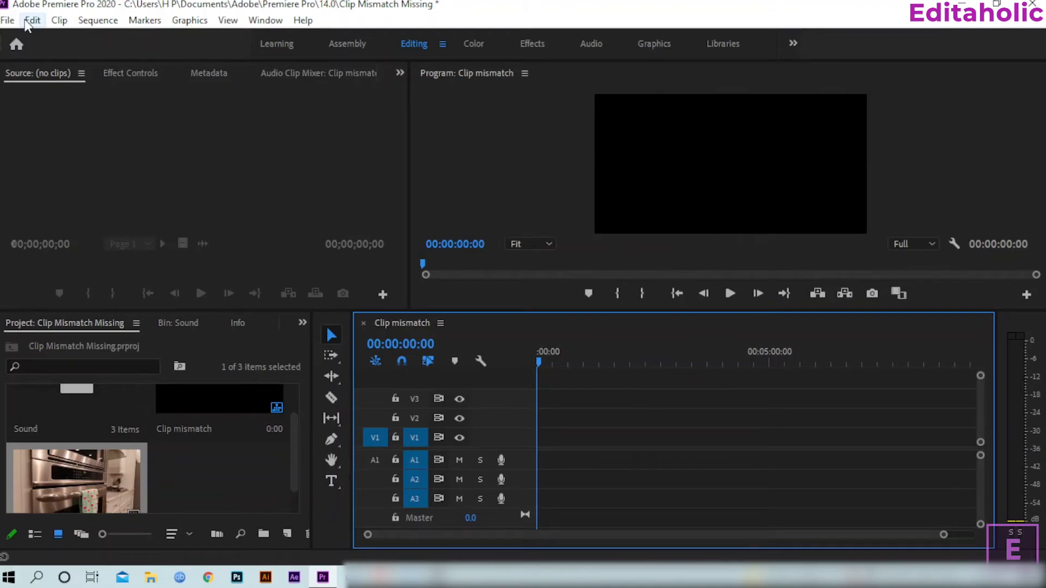
left_click(32, 20)
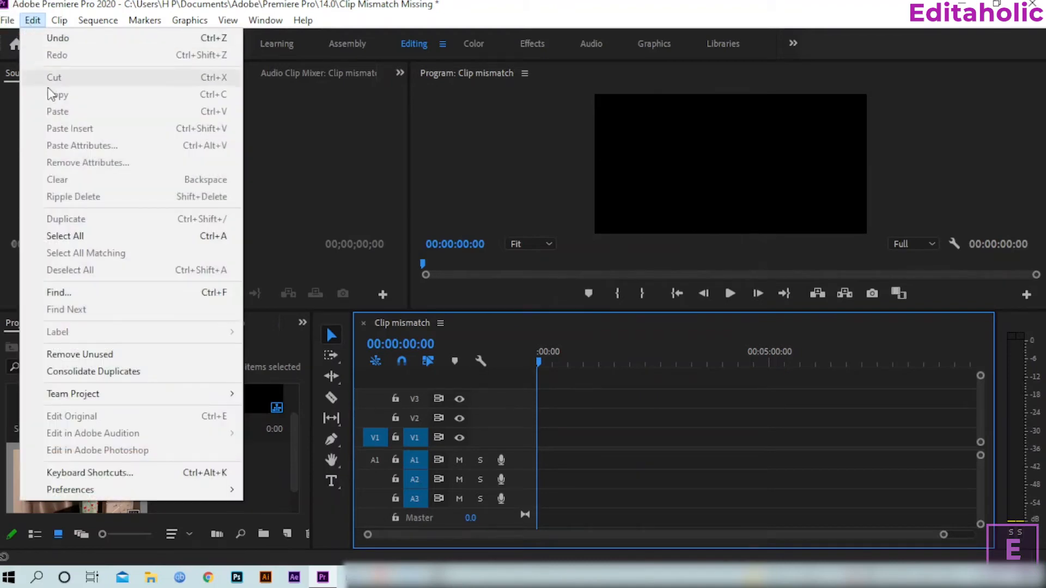
mouse_move(70, 489)
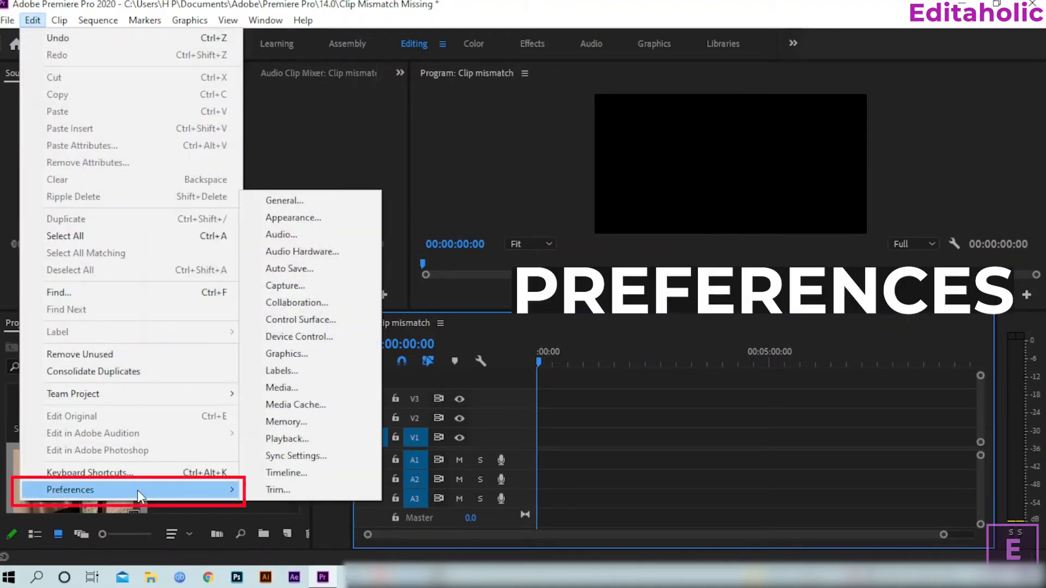
mouse_move(286, 472)
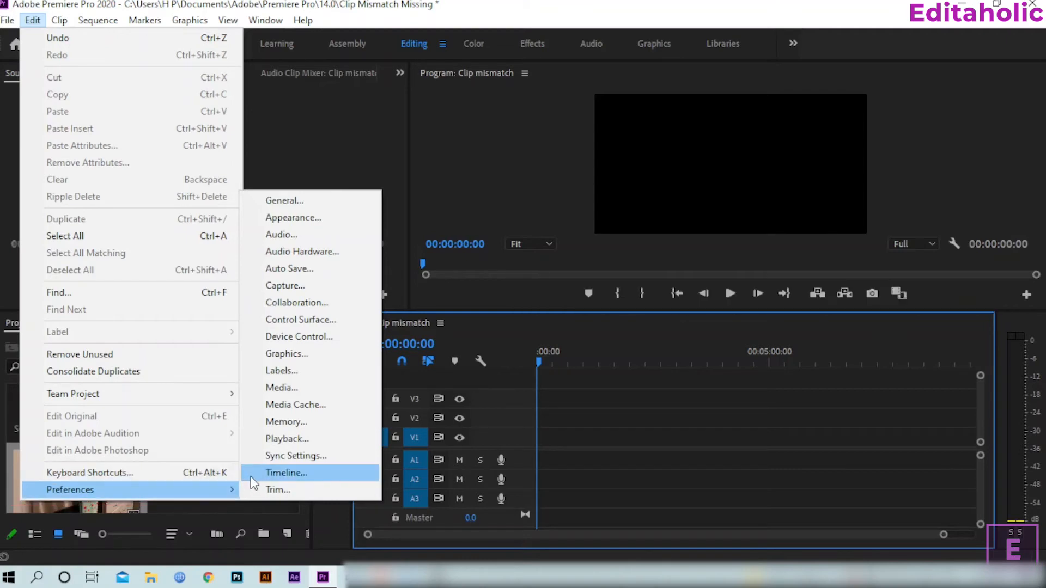
left_click(286, 473)
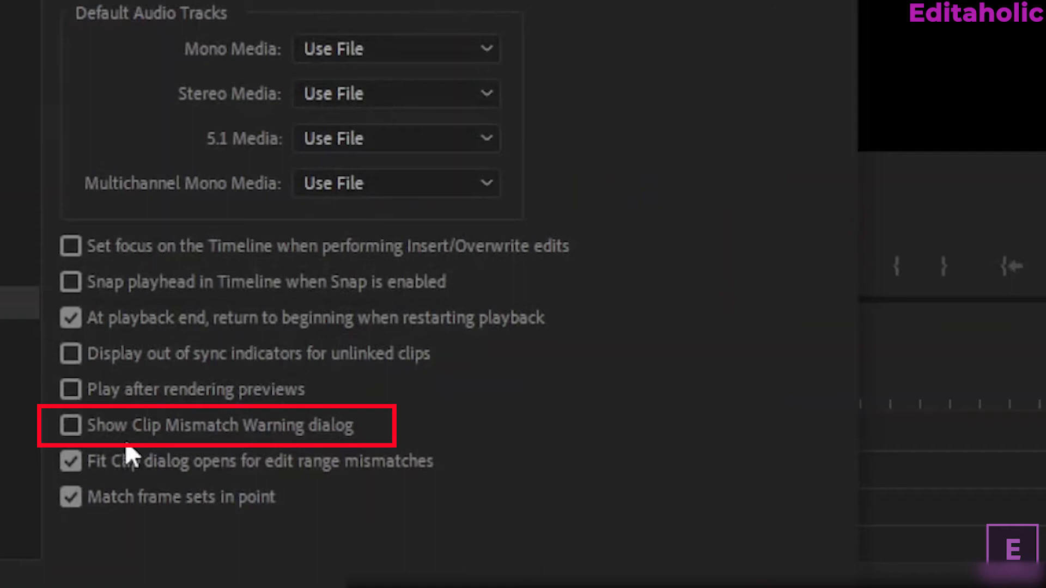
left_click(71, 425)
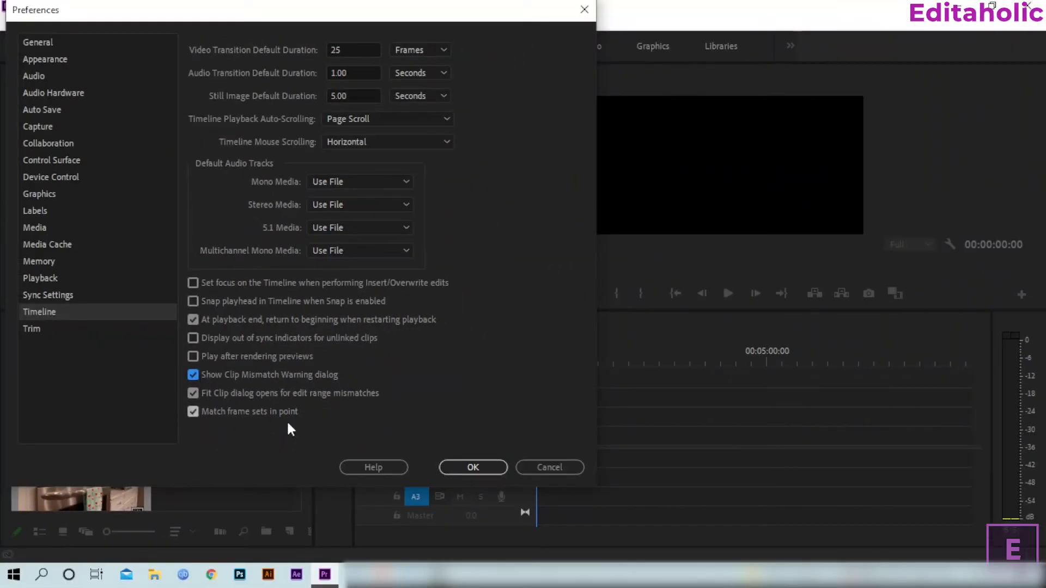
left_click(473, 467)
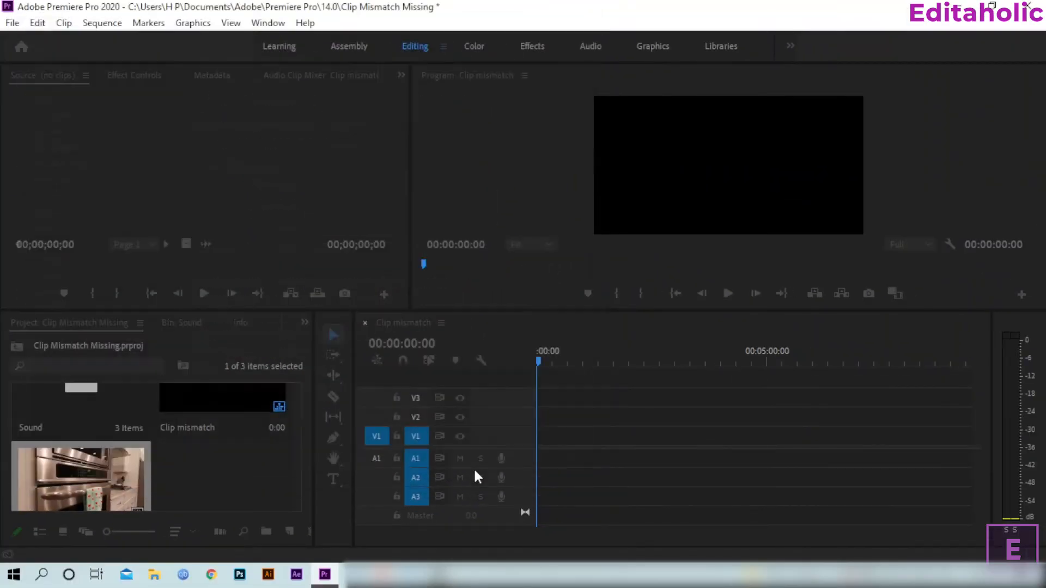